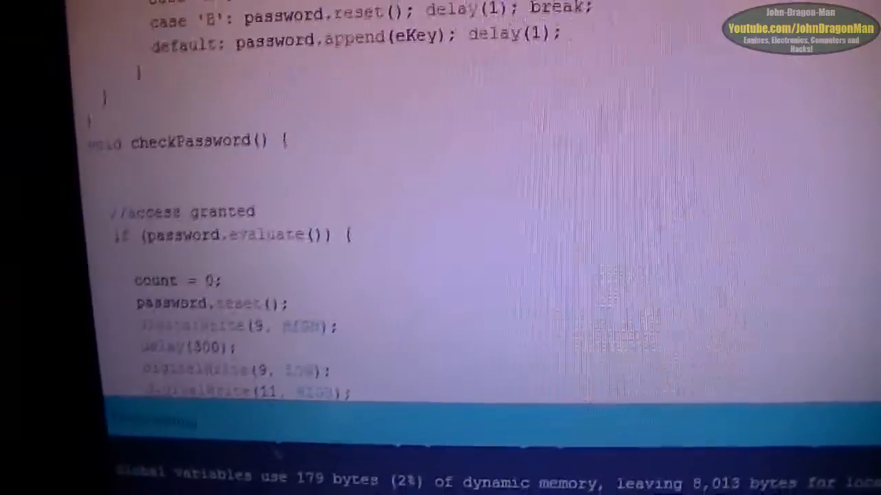
{"action": "scroll", "scroll_direction": "down", "scroll_amount": 3}
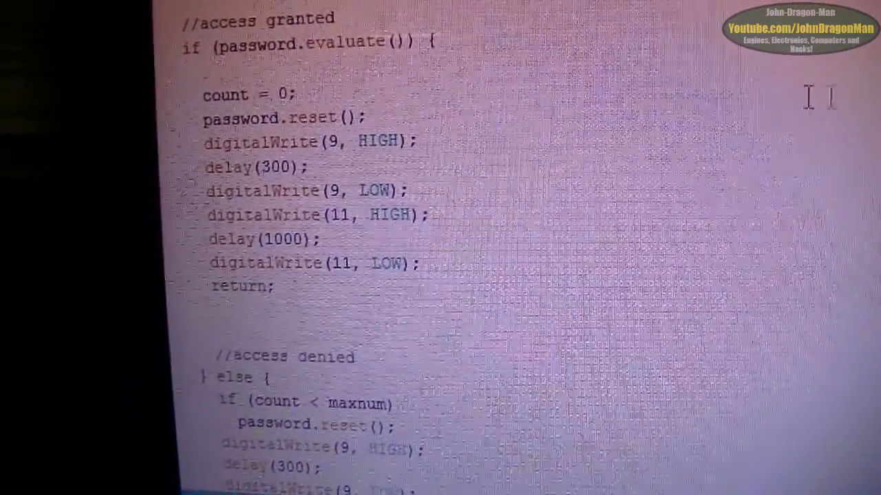
{"action": "scroll", "scroll_direction": "down", "scroll_amount": 3}
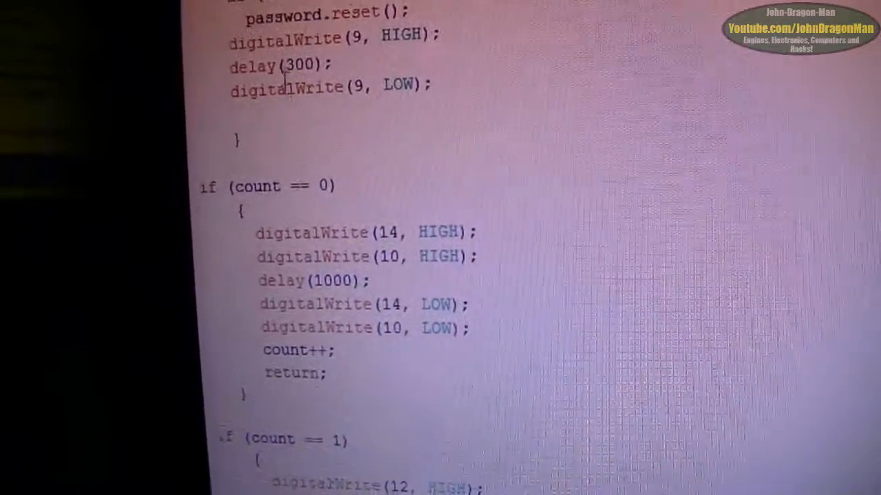
{"action": "scroll", "scroll_direction": "down", "scroll_amount": 3}
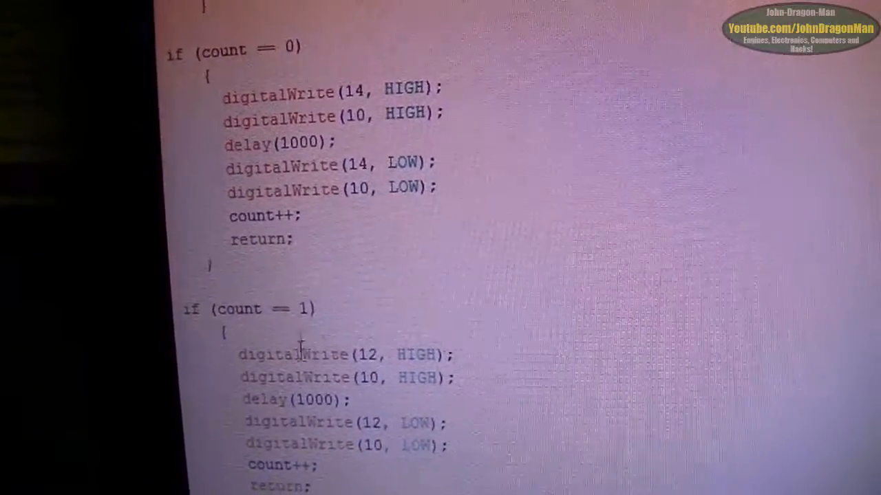
{"action": "scroll", "scroll_direction": "down", "scroll_amount": 3}
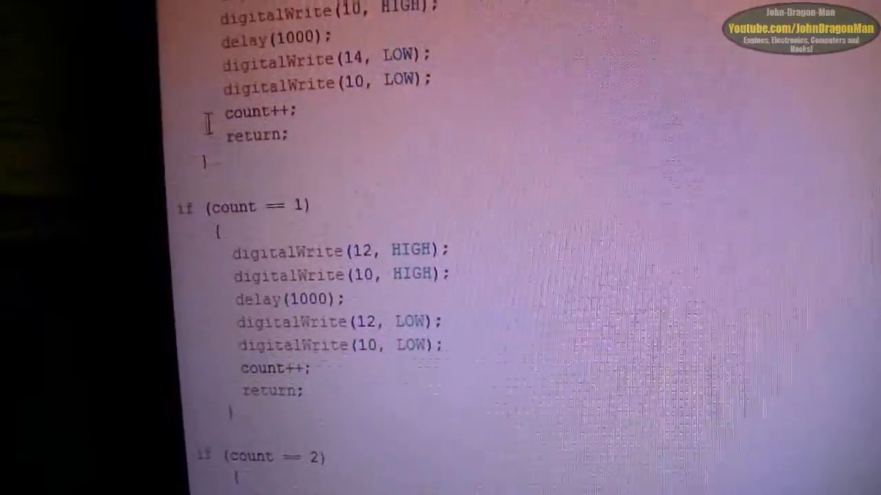